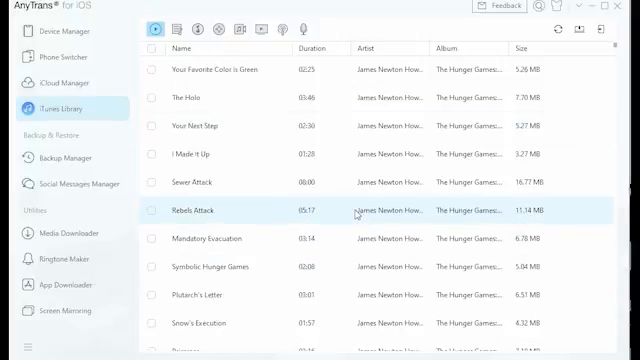
Step: Visit Backup Manager and Social Messages Manager, then pick WhatsApp's iPhone to iPhone transfer
{"action": "left_click", "coordinate": [65, 157]}
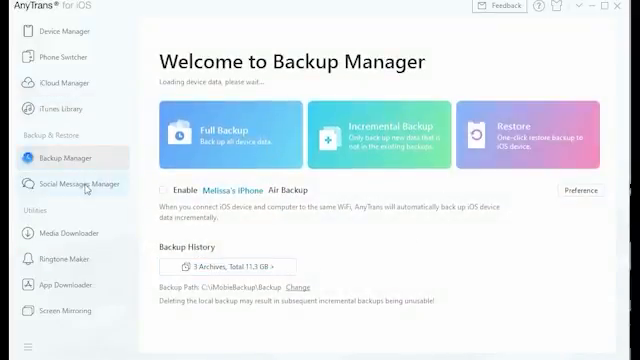
{"action": "left_click", "coordinate": [72, 184]}
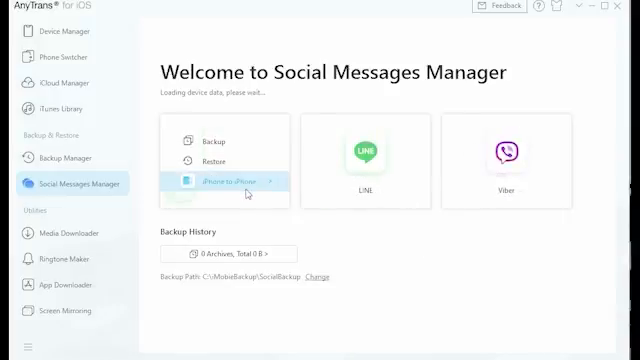
{"action": "left_click", "coordinate": [230, 180]}
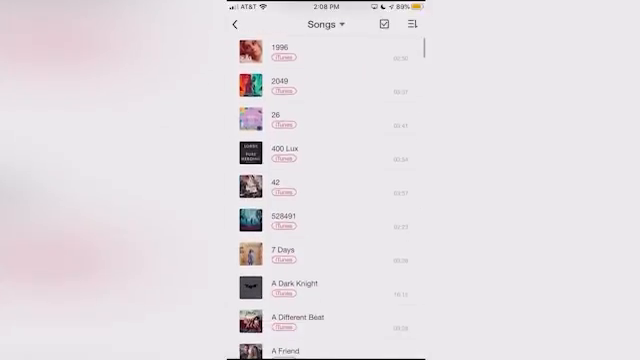
{"action": "scroll", "scroll_direction": "down", "scroll_amount": 3}
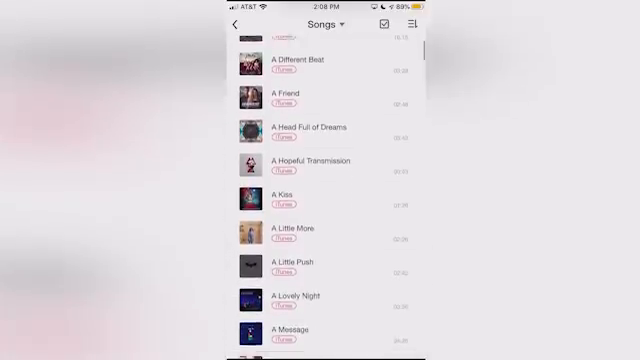
{"action": "scroll", "scroll_direction": "down", "scroll_amount": 3}
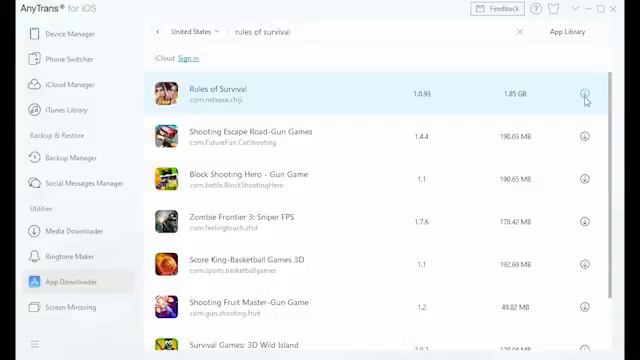
Step: Download Rules of Survival and switch to the iPhone's Device Manager overview
{"action": "left_click", "coordinate": [60, 36]}
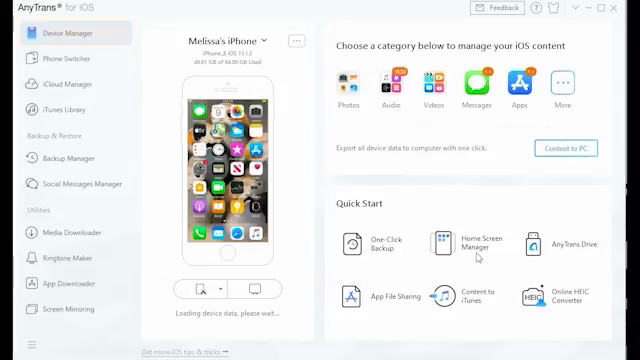
{"action": "left_click", "coordinate": [445, 245]}
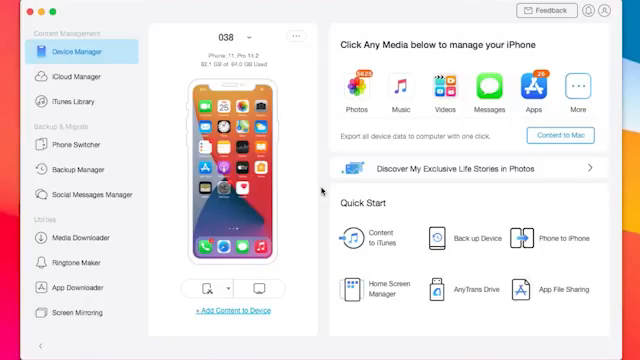
{"action": "mouse_move", "coordinate": [75, 147]}
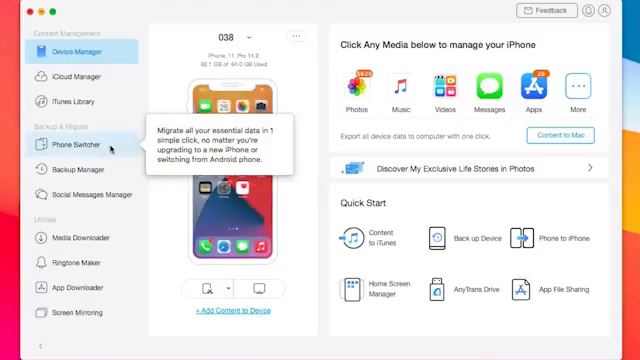
Step: In Phone Switcher, choose both connected devices and select all data categories
{"action": "left_click", "coordinate": [75, 147]}
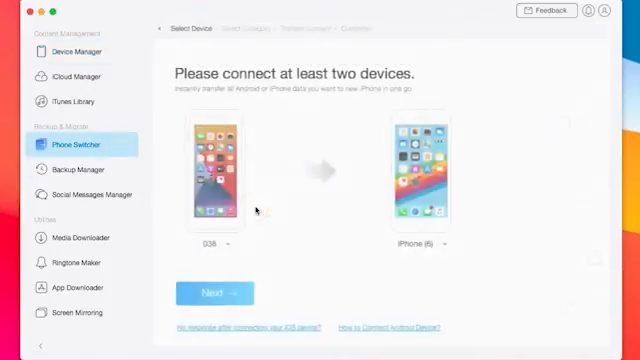
{"action": "left_click", "coordinate": [215, 292]}
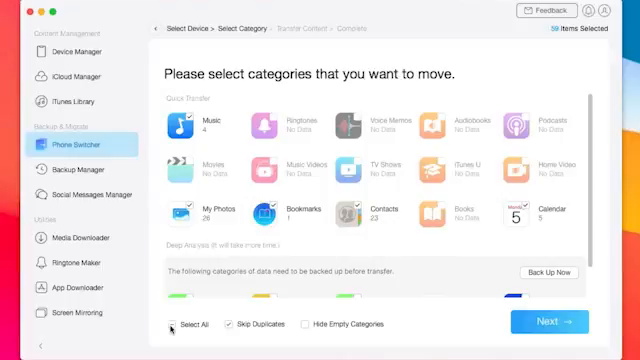
{"action": "left_click", "coordinate": [548, 320]}
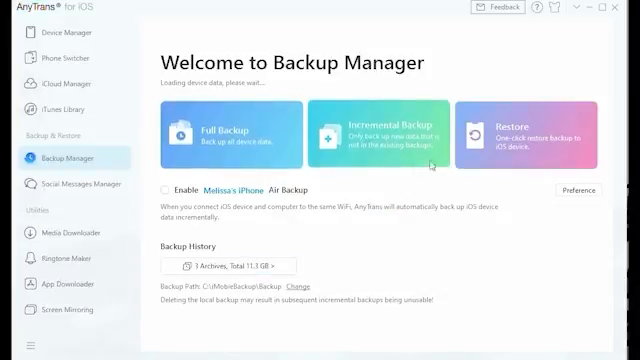
Step: Show the Social Messages Manager page offering WhatsApp, LINE and Viber
{"action": "left_click", "coordinate": [78, 183]}
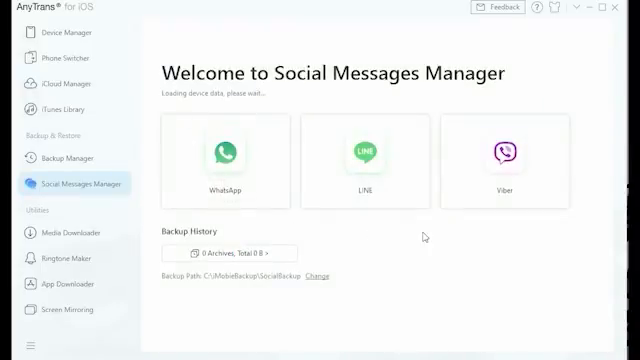
{"action": "mouse_move", "coordinate": [360, 160]}
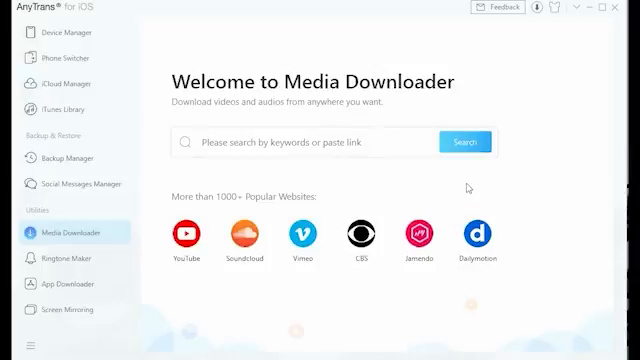
{"action": "mouse_move", "coordinate": [305, 207]}
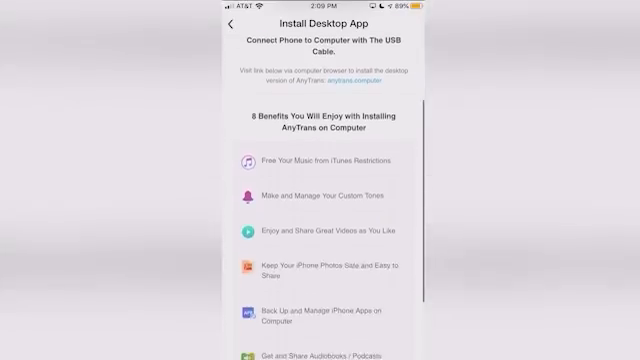
{"action": "scroll", "scroll_direction": "down", "scroll_amount": 3}
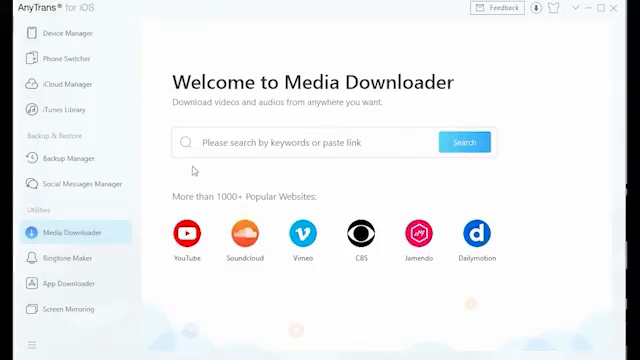
Step: Show the Ringtone Maker page with import options and an empty library
{"action": "left_click", "coordinate": [65, 309]}
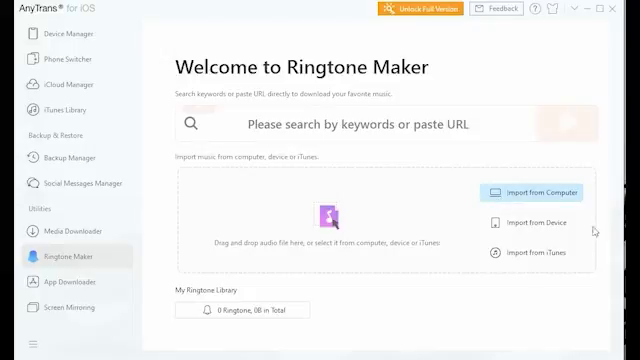
Step: Show the App Downloader page to search the App Store for "rule"
{"action": "left_click", "coordinate": [536, 191]}
{"action": "type", "text": "rule"}
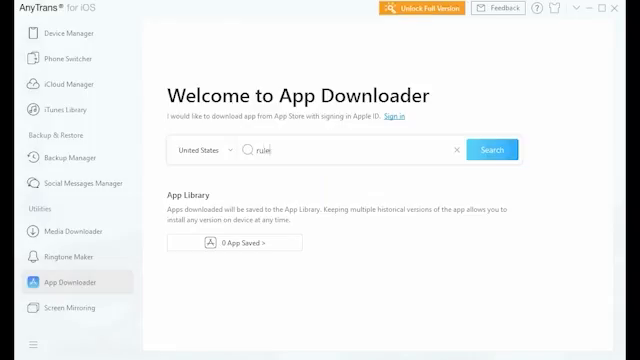
Step: Return to the Backup Manager page listing three backups totaling 11.3 GB
{"action": "left_click", "coordinate": [62, 153]}
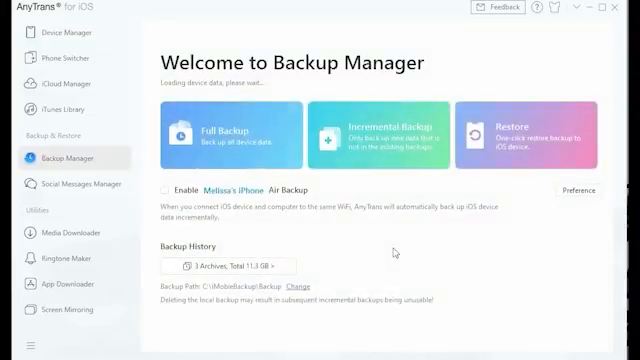